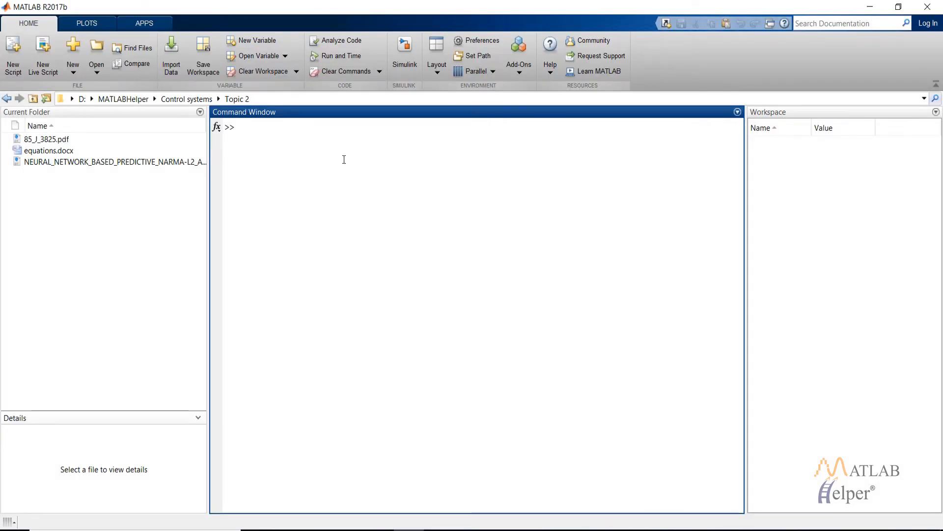
Step: Open the narmamaglev magnet levitation model from the Command Window
{"action": "type", "text": "narmamaglev"}
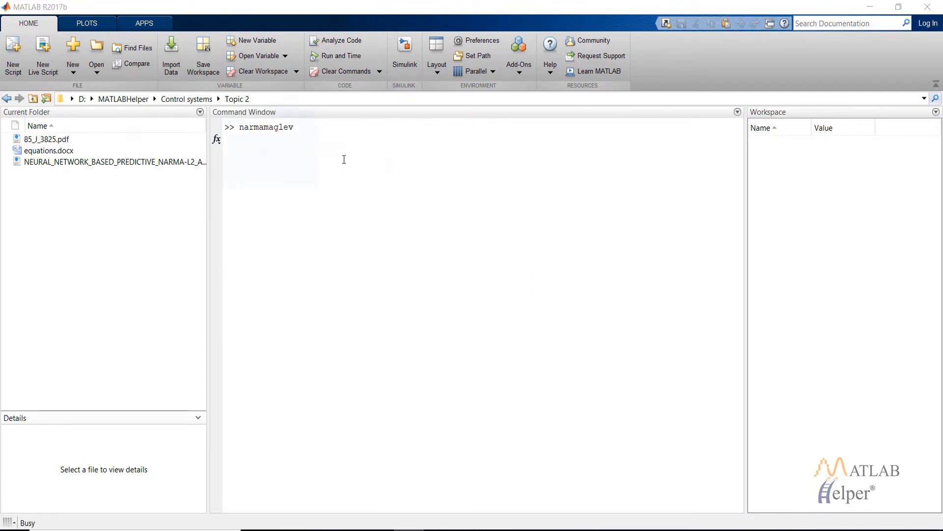
{"action": "key", "text": "enter"}
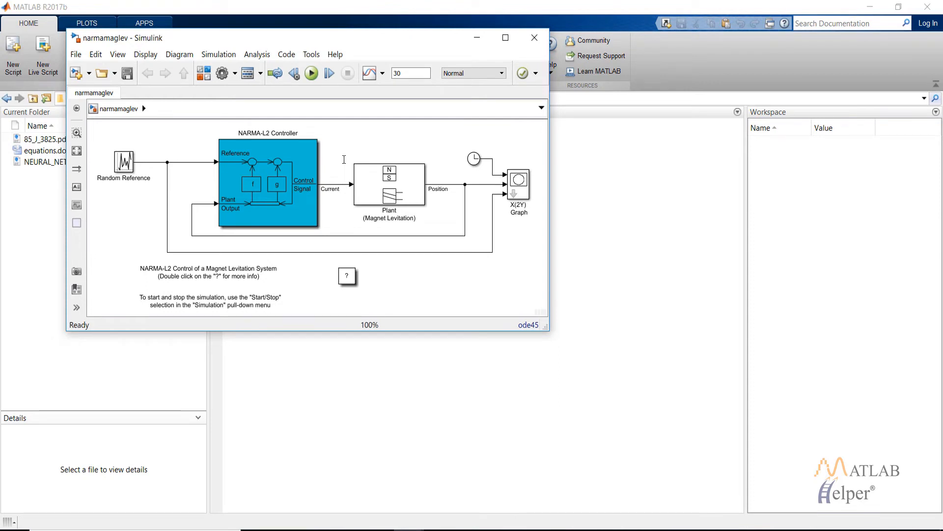
{"action": "mouse_move", "coordinate": [494, 42]}
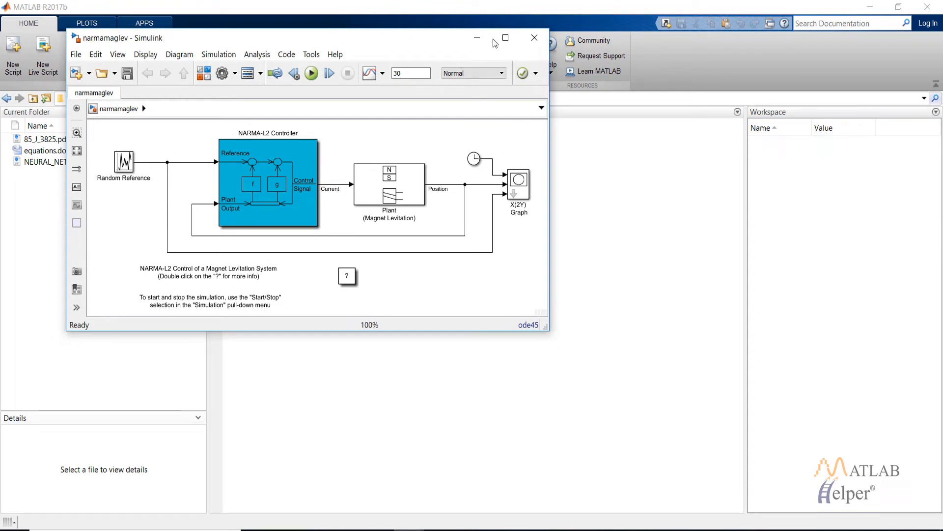
Step: Maximize the narmamaglev model window to full screen
{"action": "left_click", "coordinate": [505, 38]}
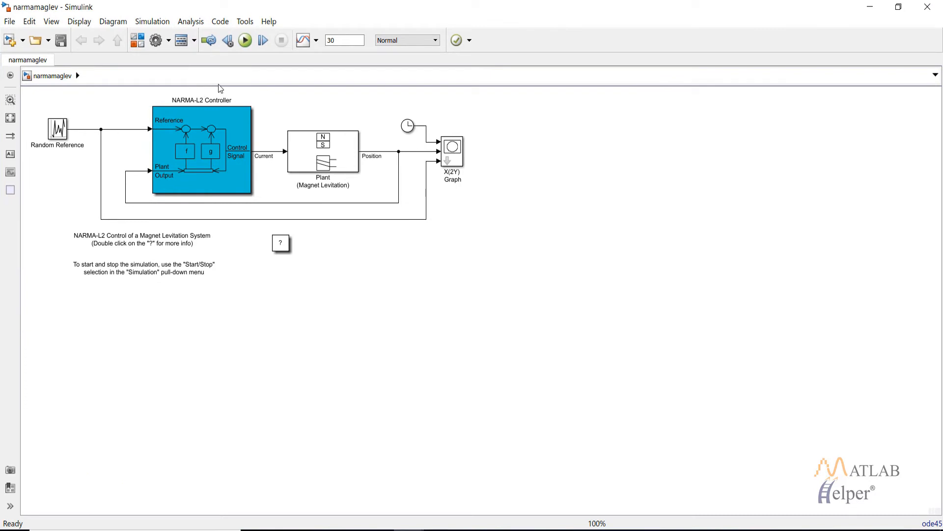
{"action": "mouse_move", "coordinate": [141, 98]}
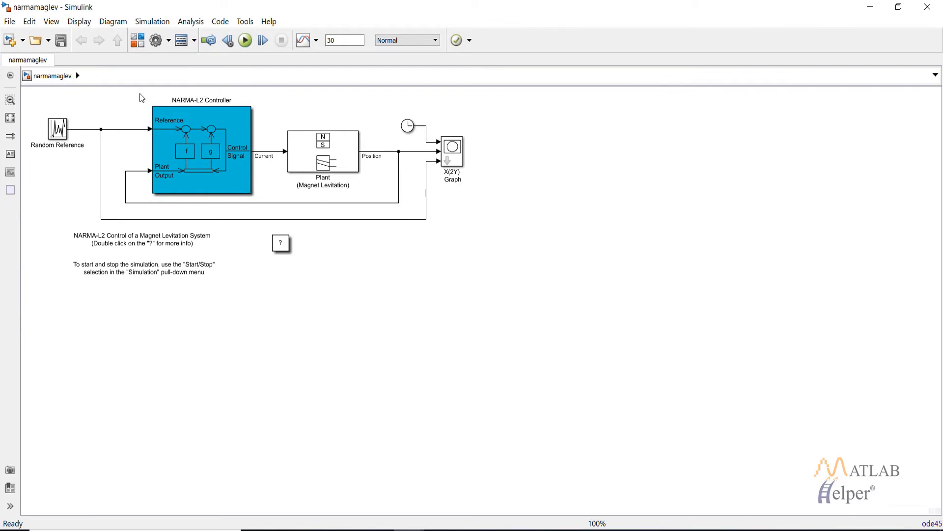
{"action": "mouse_move", "coordinate": [294, 111]}
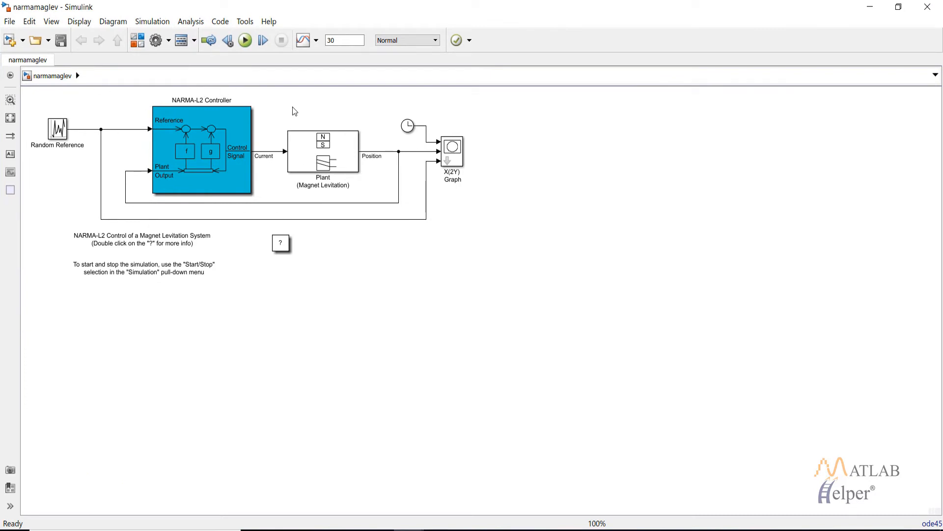
{"action": "mouse_move", "coordinate": [312, 112]}
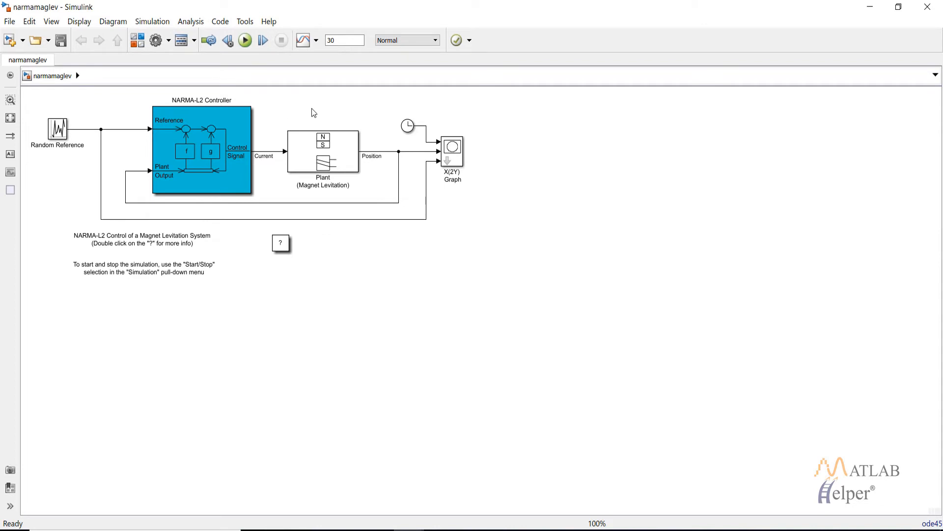
{"action": "mouse_move", "coordinate": [281, 108]}
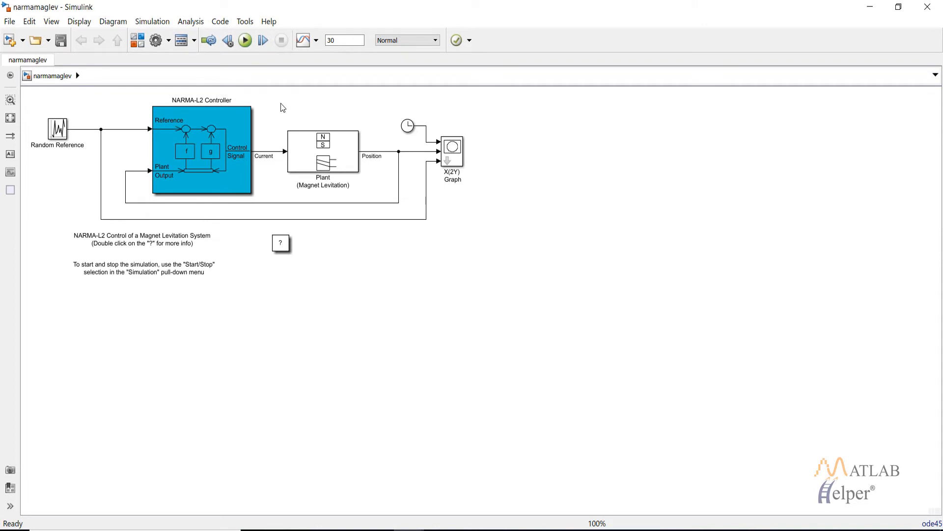
{"action": "left_click", "coordinate": [323, 151]}
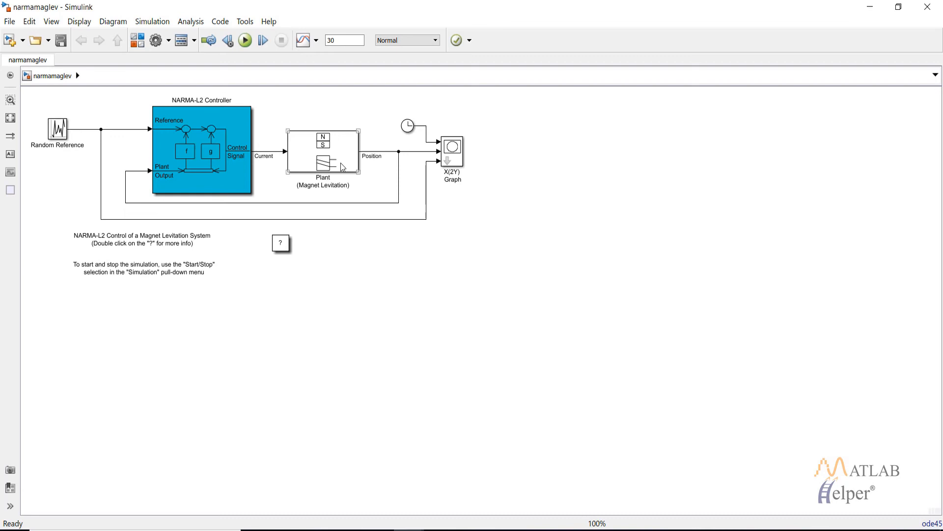
{"action": "double_click", "coordinate": [323, 150]}
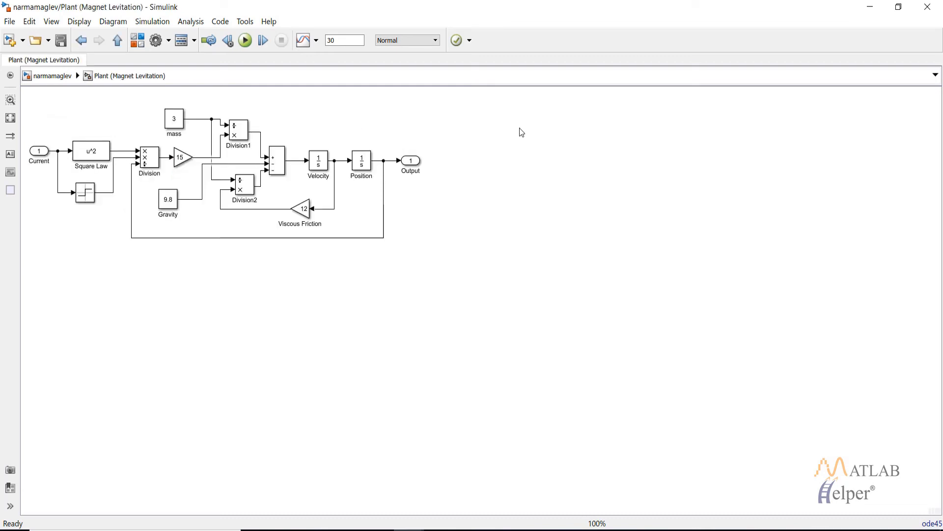
{"action": "mouse_move", "coordinate": [541, 157]}
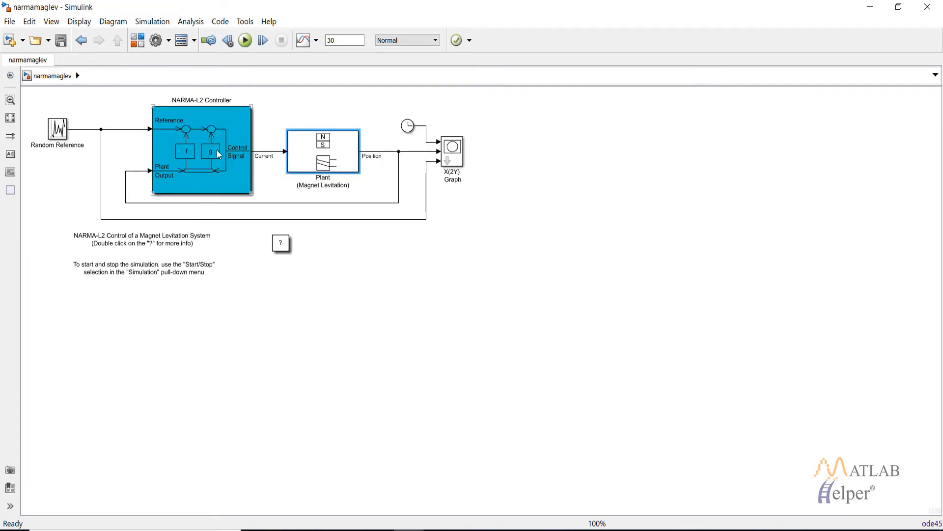
Step: Open the NARMA-L2 Controller block to view its internal subsystem
{"action": "right_click", "coordinate": [216, 154]}
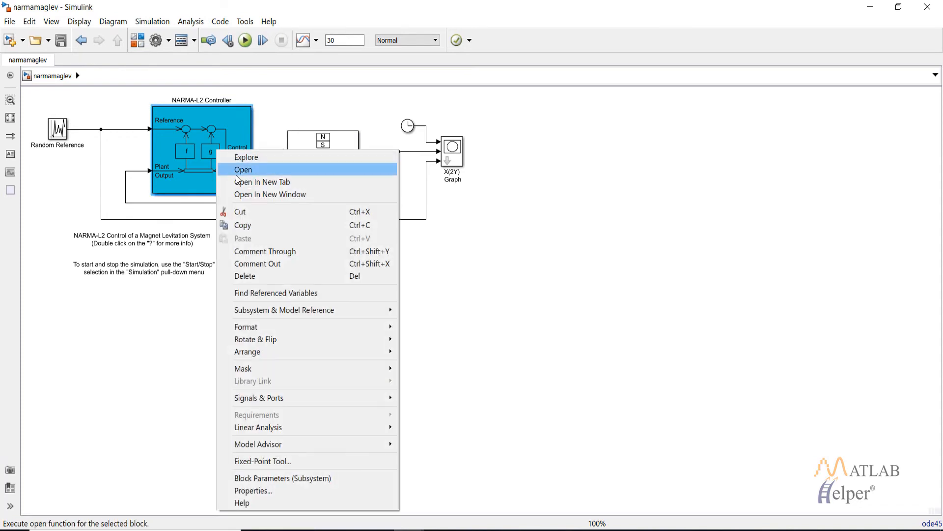
{"action": "left_click", "coordinate": [243, 169]}
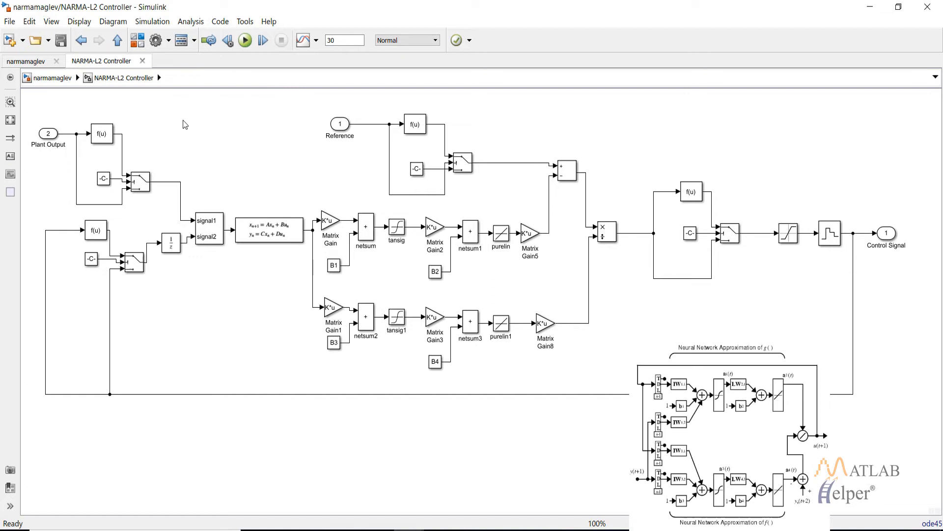
{"action": "mouse_move", "coordinate": [183, 114]}
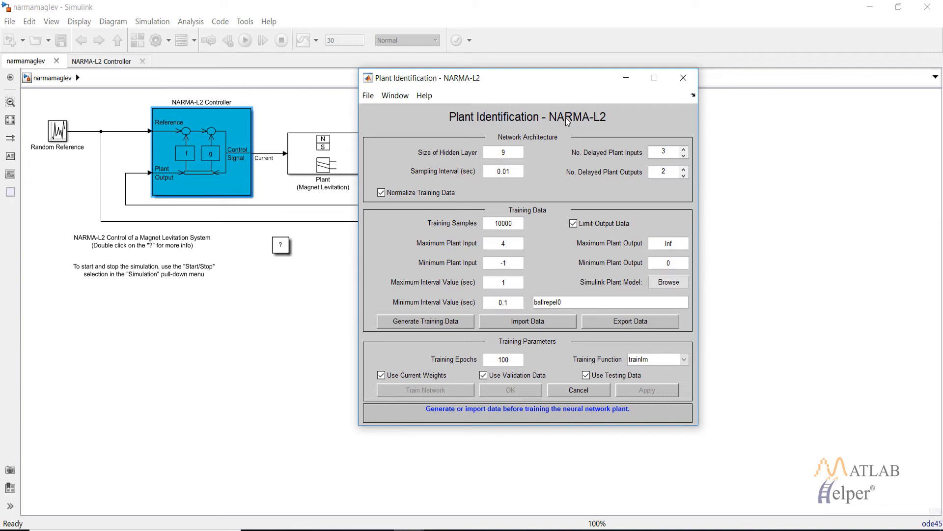
{"action": "mouse_move", "coordinate": [566, 138]}
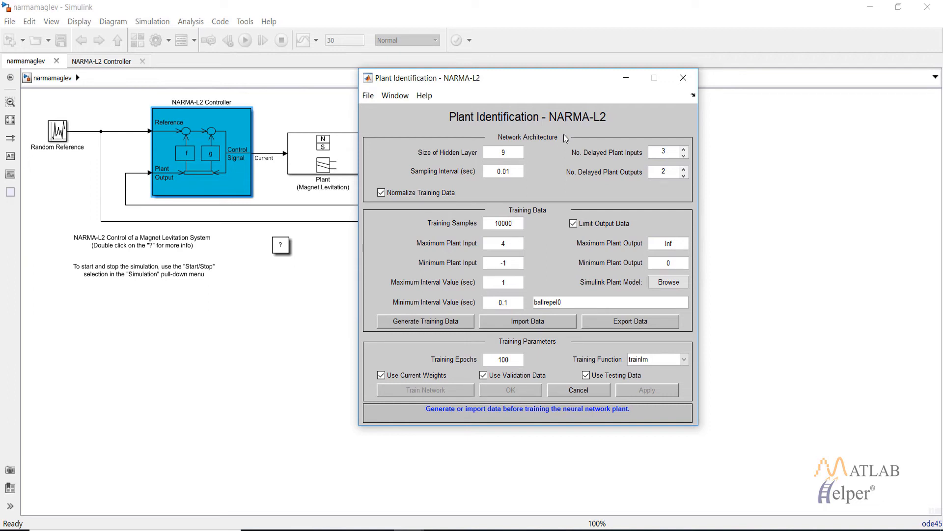
{"action": "mouse_move", "coordinate": [419, 325]}
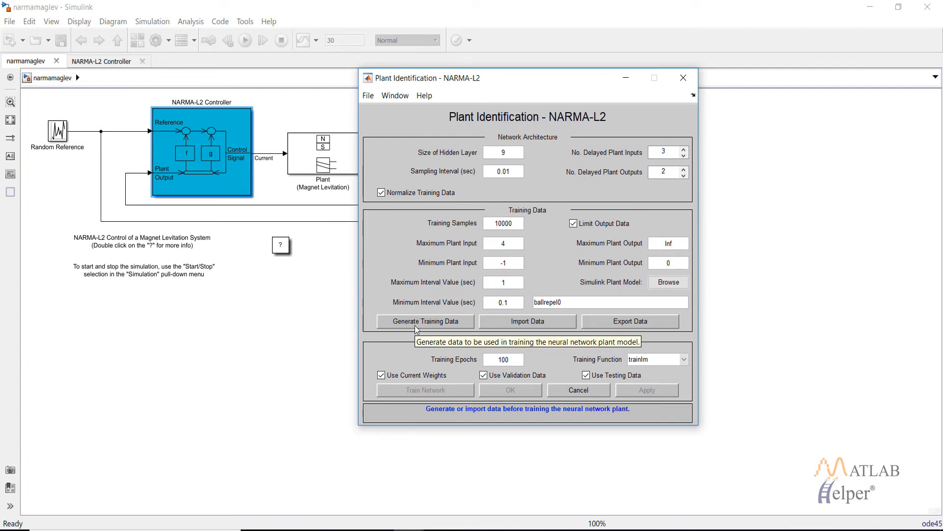
Step: Generate training data in the Plant Identification - NARMA-L2 dialog
{"action": "left_click", "coordinate": [425, 321]}
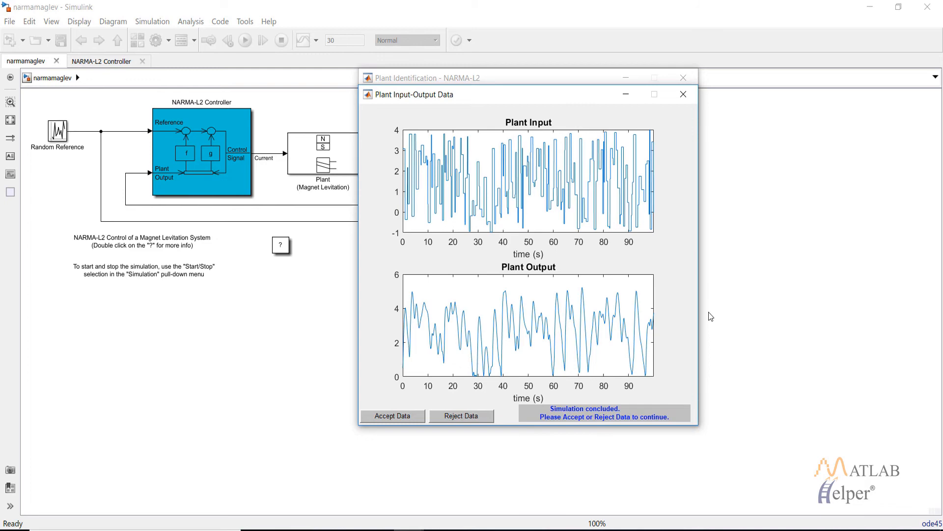
Step: Accept the 10000-sample plant data and start training the network
{"action": "left_click", "coordinate": [392, 415]}
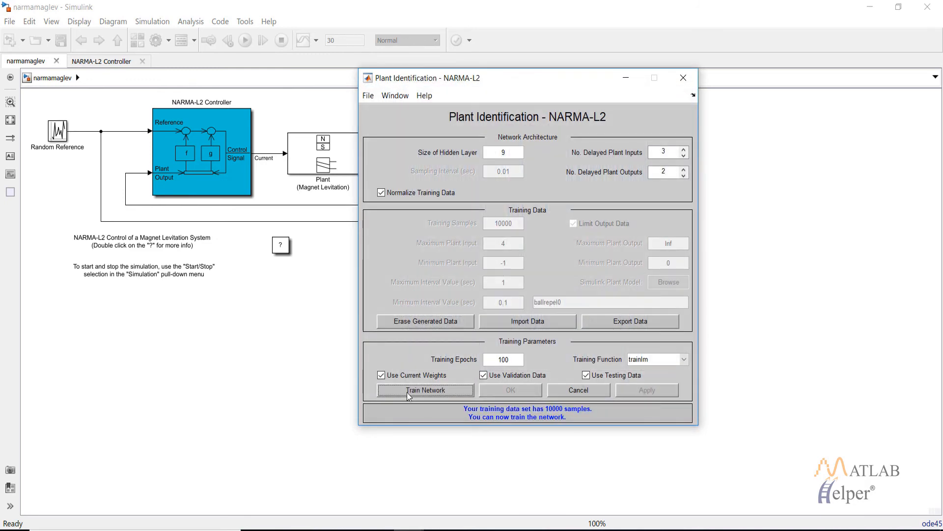
{"action": "left_click", "coordinate": [424, 390]}
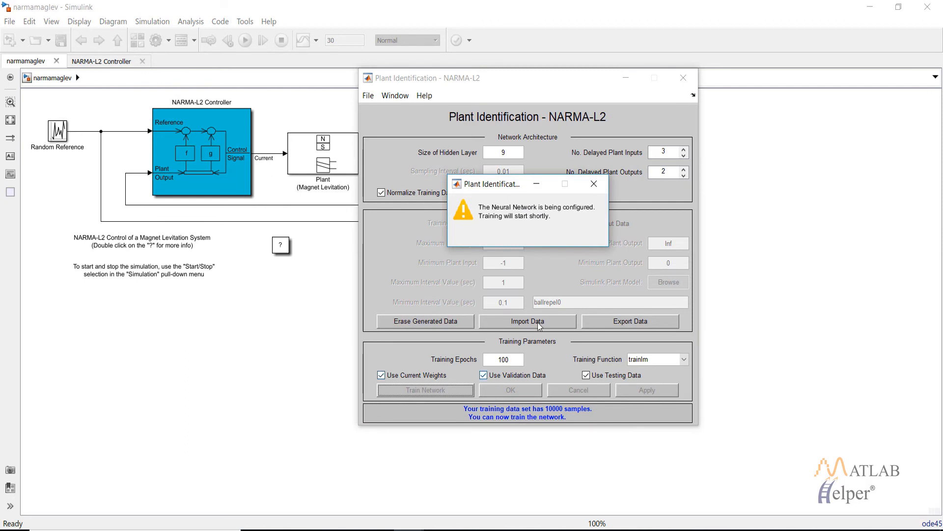
{"action": "mouse_move", "coordinate": [566, 367]}
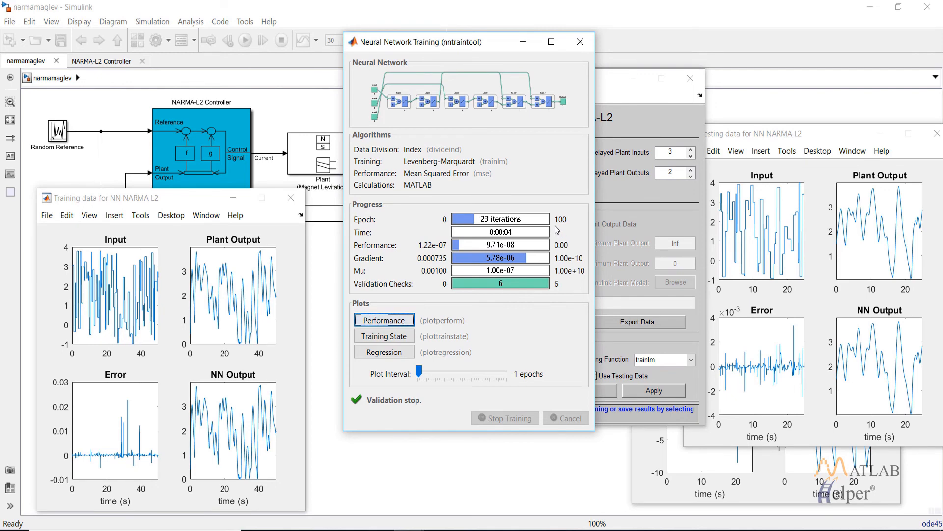
{"action": "mouse_move", "coordinate": [735, 143]}
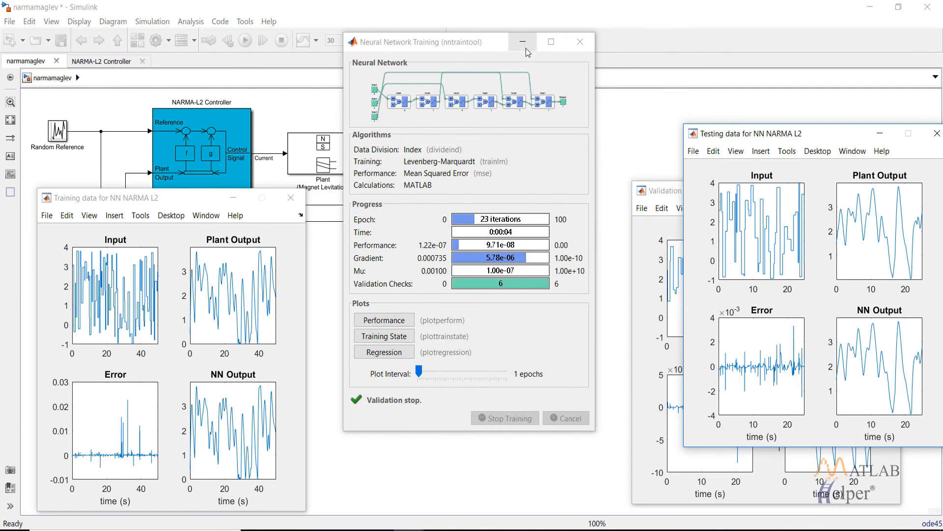
{"action": "mouse_move", "coordinate": [532, 39]}
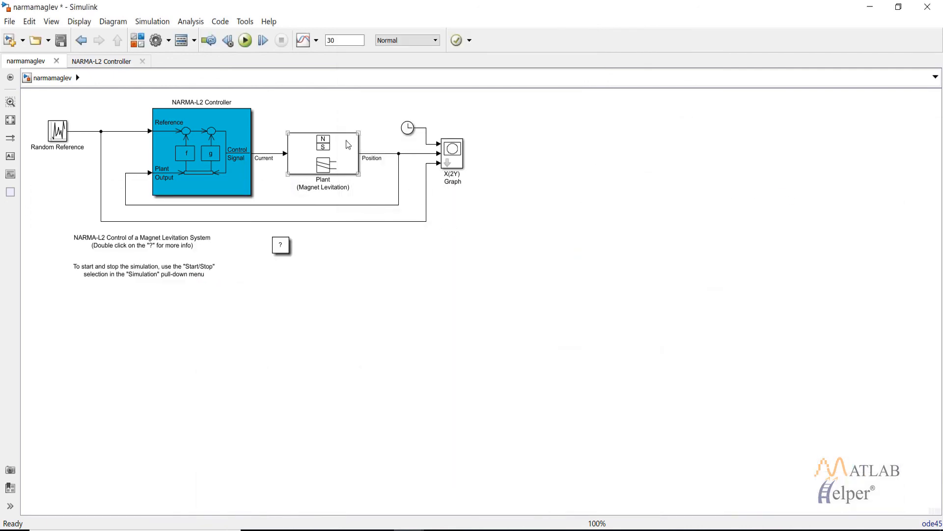
Step: Run the simulation so the X Y graph shows output tracking the reference
{"action": "left_click", "coordinate": [245, 39]}
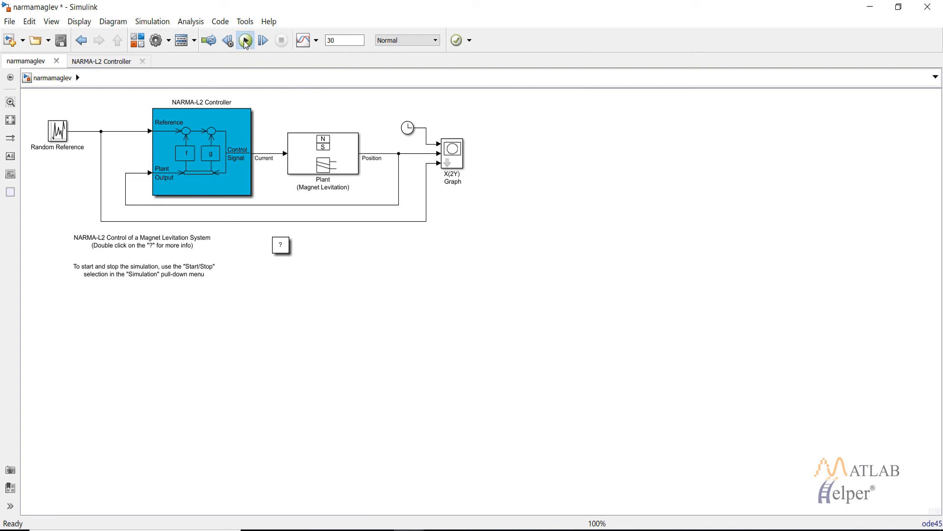
{"action": "left_click", "coordinate": [245, 40]}
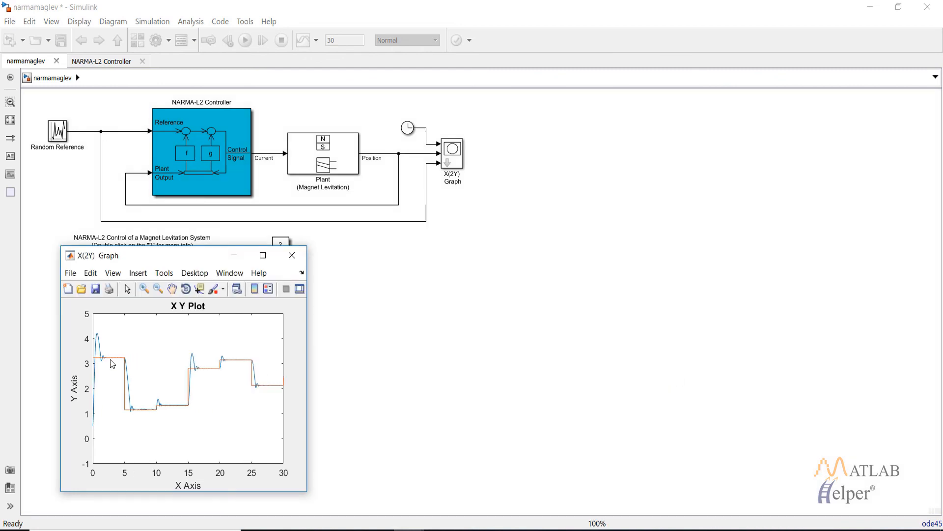
{"action": "mouse_move", "coordinate": [98, 355]}
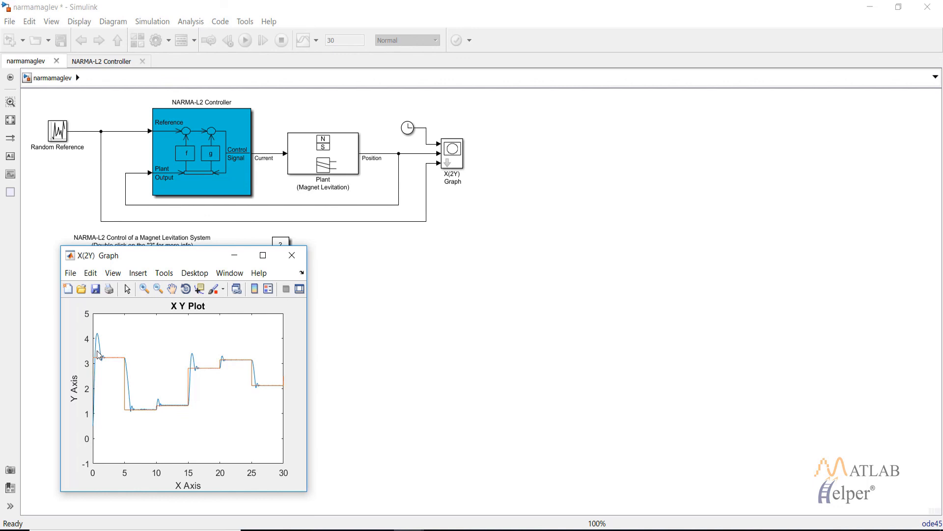
{"action": "mouse_move", "coordinate": [139, 418]}
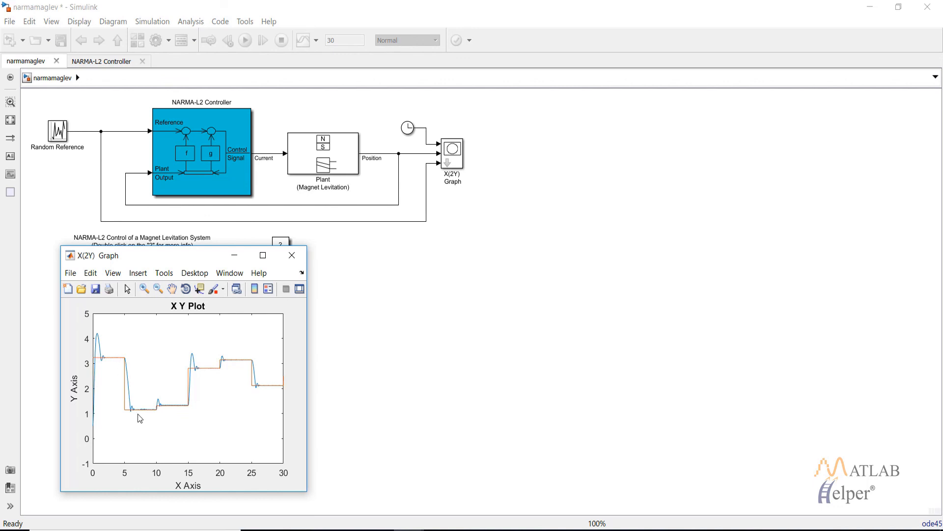
{"action": "mouse_move", "coordinate": [134, 408]}
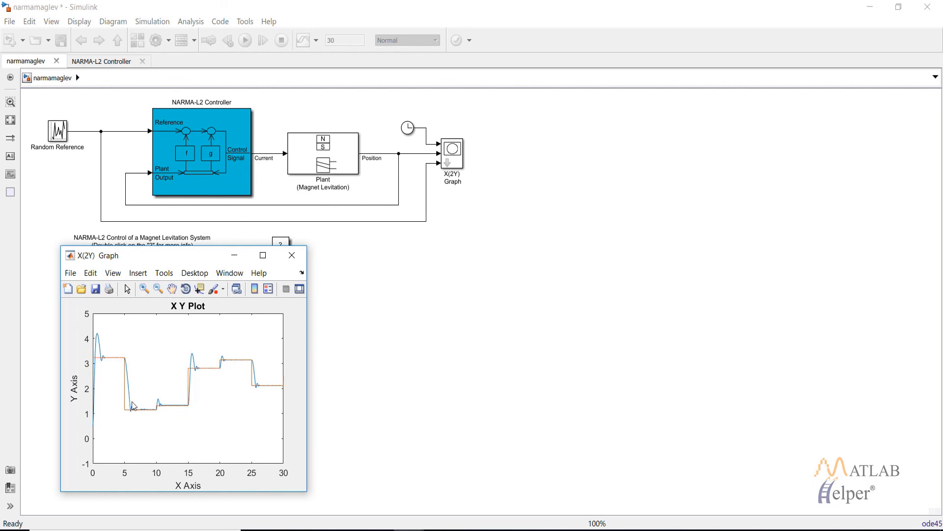
{"action": "mouse_move", "coordinate": [200, 387]}
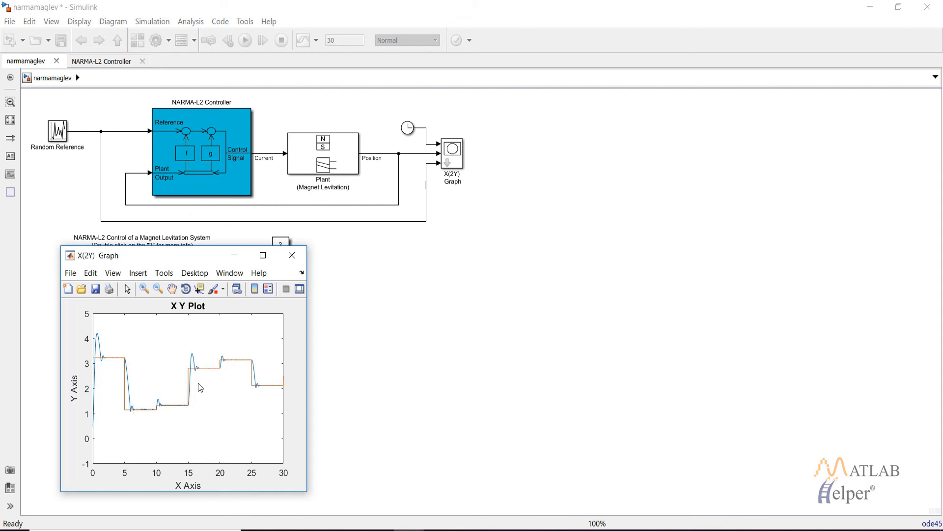
{"action": "mouse_move", "coordinate": [254, 387]}
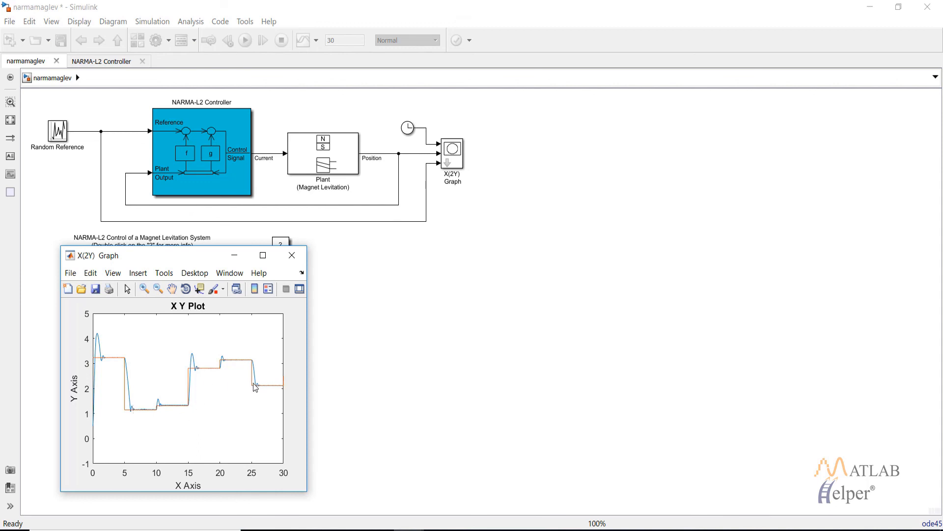
{"action": "mouse_move", "coordinate": [285, 304]}
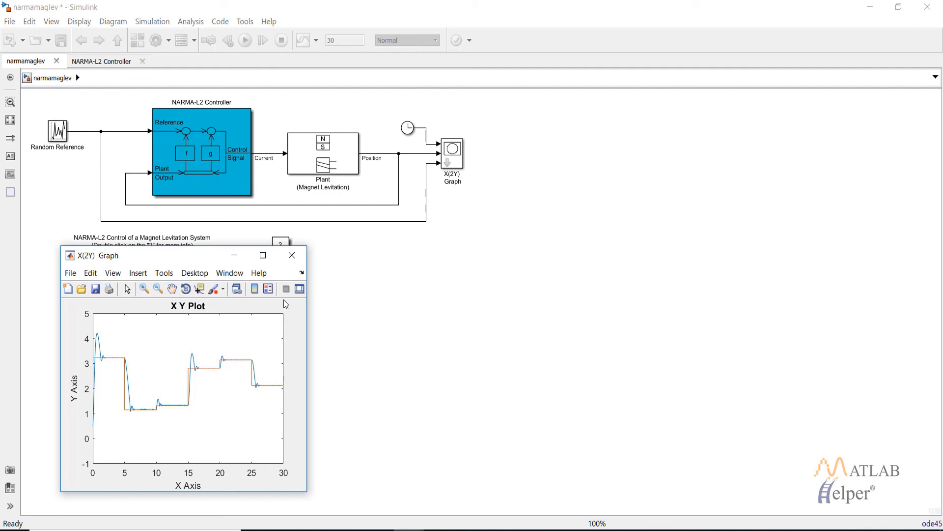